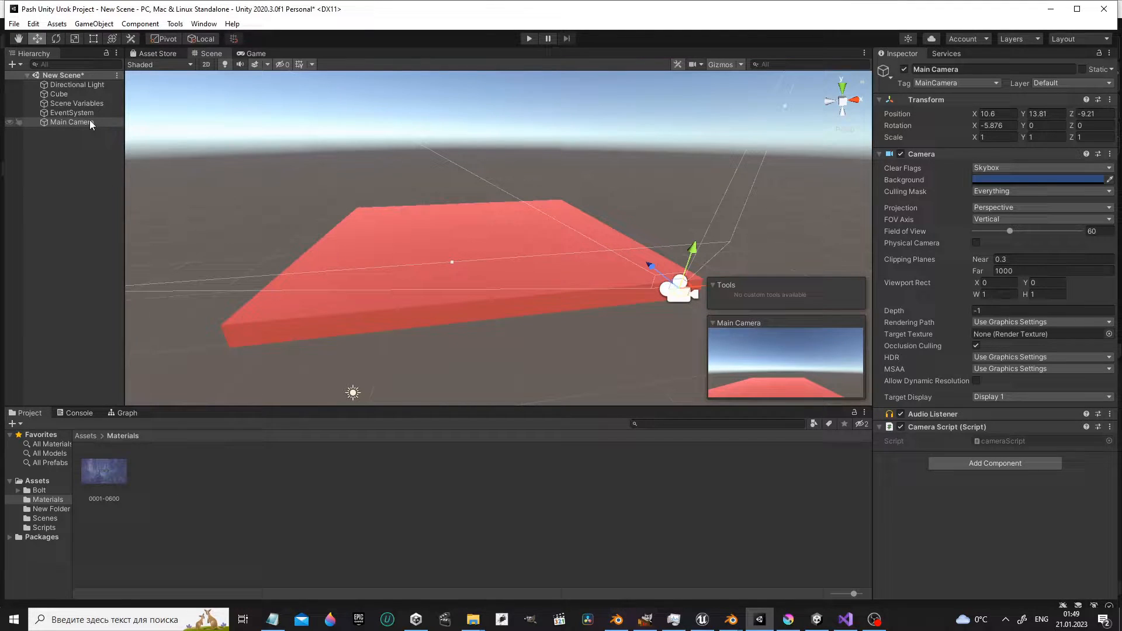
Add a Canvas under Main Camera, then a RawImage inside that Canvas.
right_click(72, 122)
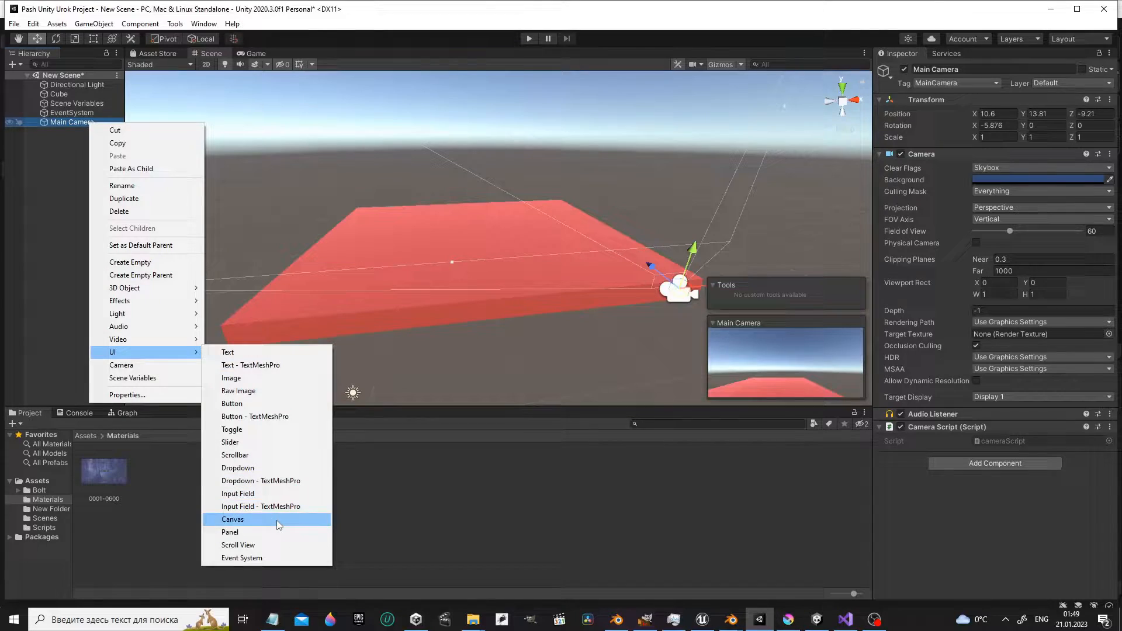
click(232, 519)
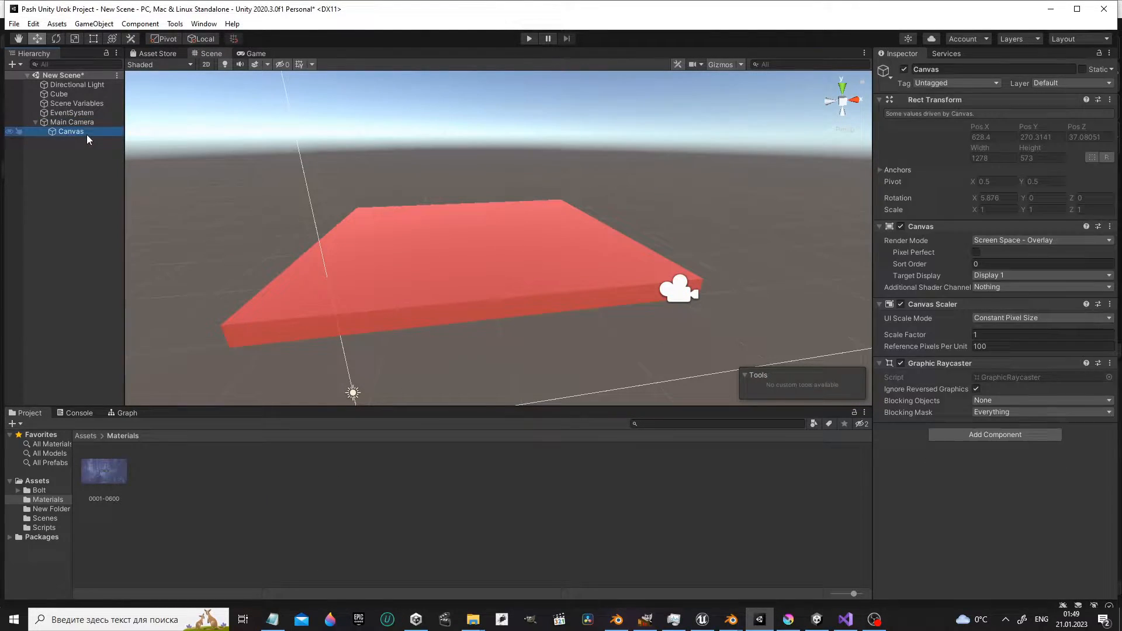
right_click(70, 131)
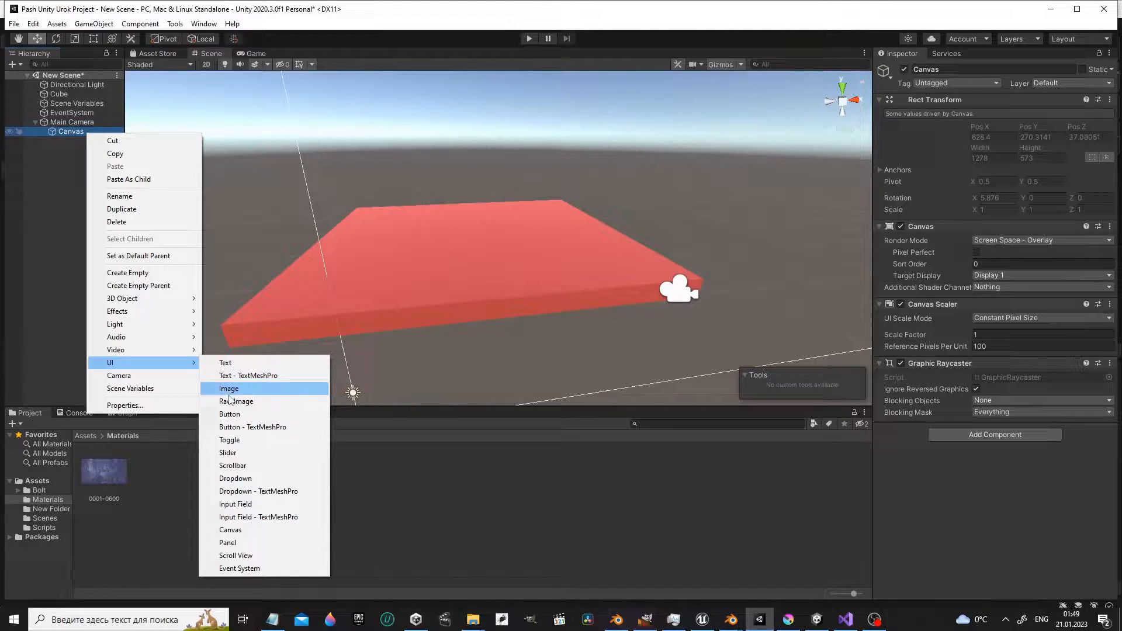
click(235, 401)
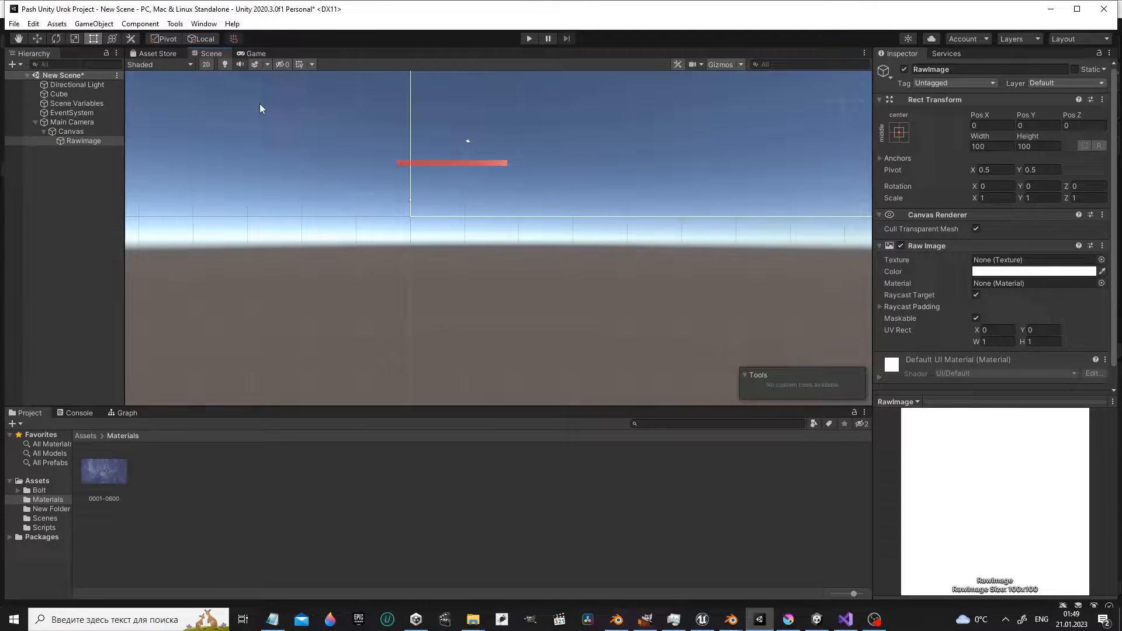
Resize the RawImage to about 426 by 219 and preview it in a test run.
click(70, 130)
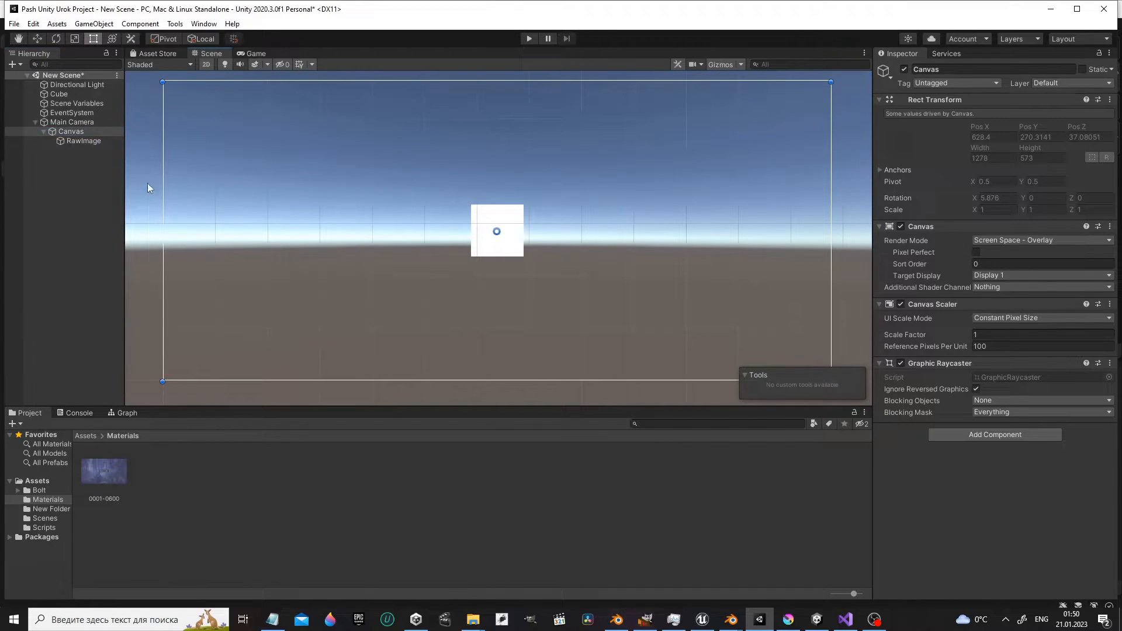
click(83, 140)
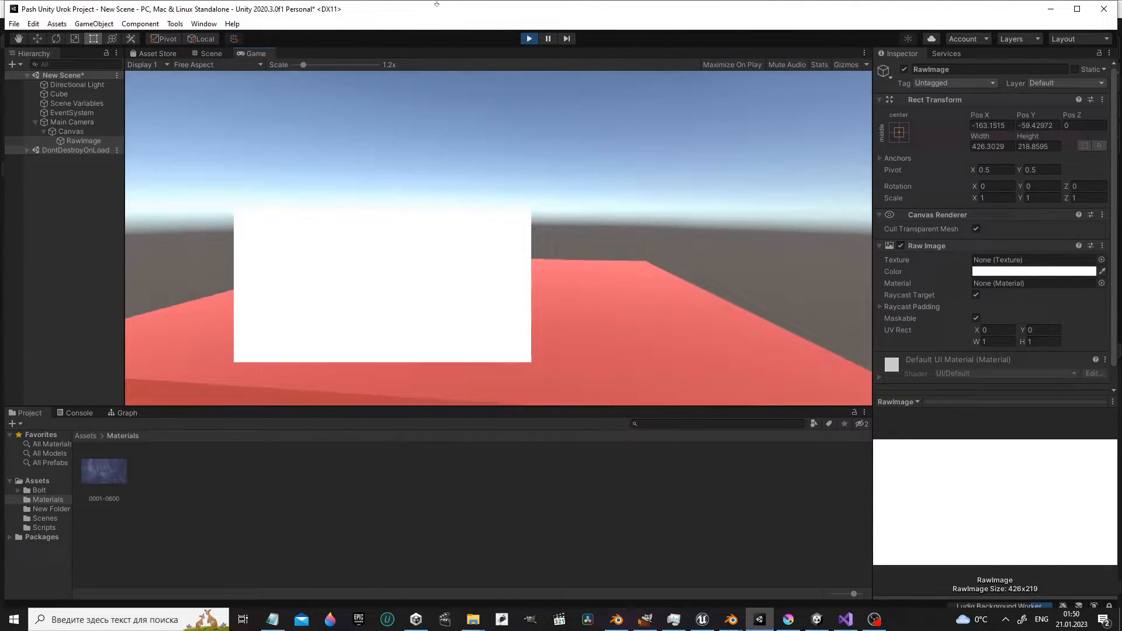
click(211, 53)
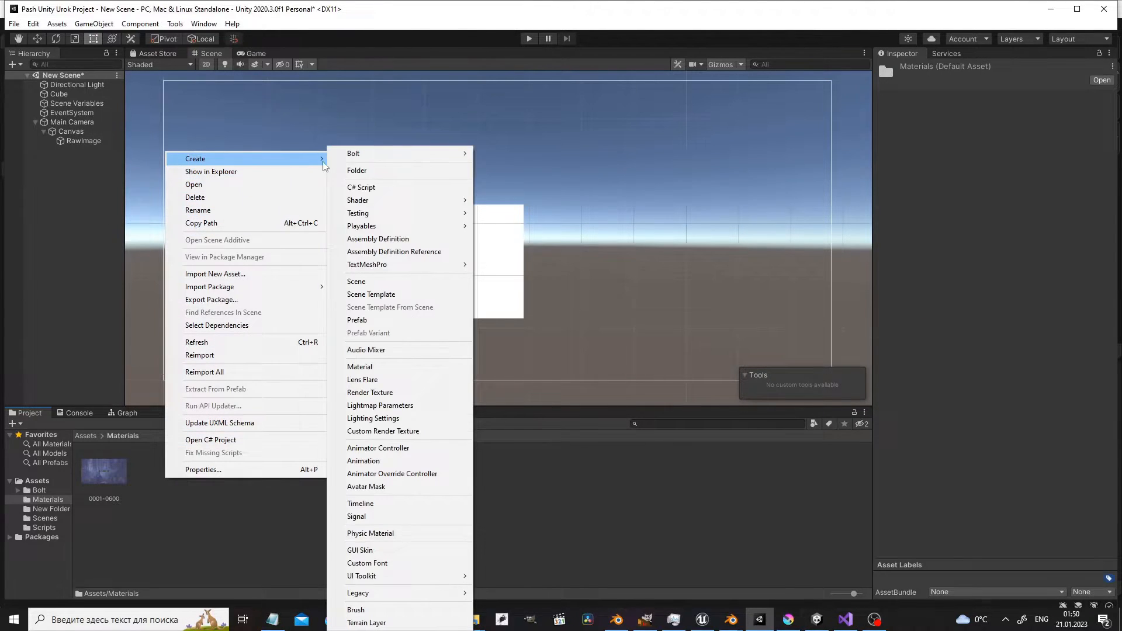
mouse_move(362, 226)
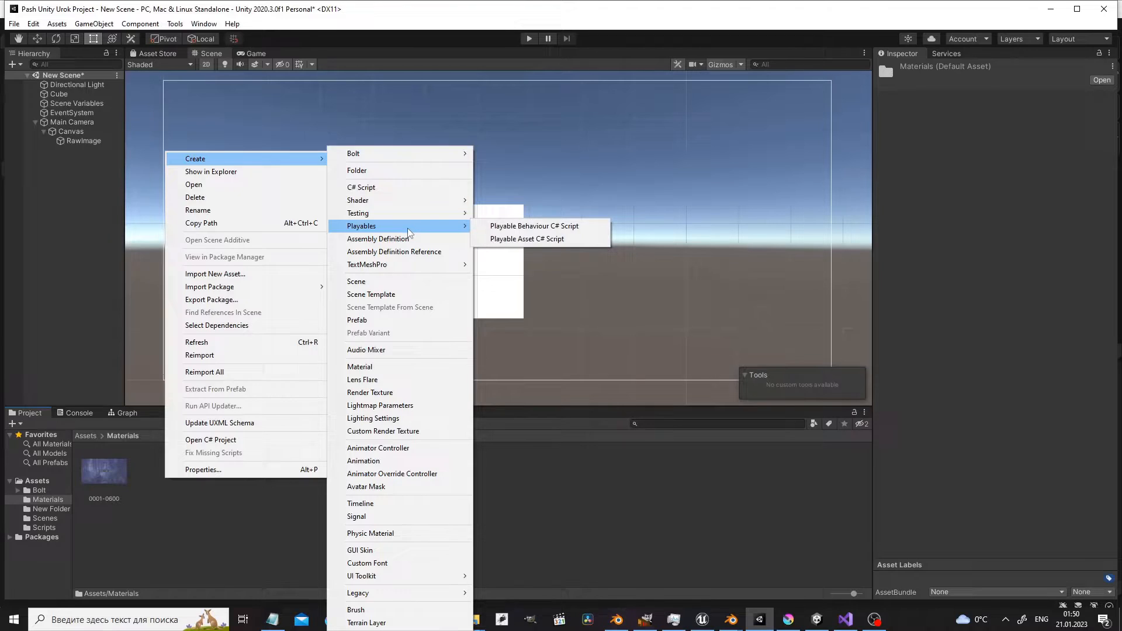
mouse_move(363, 380)
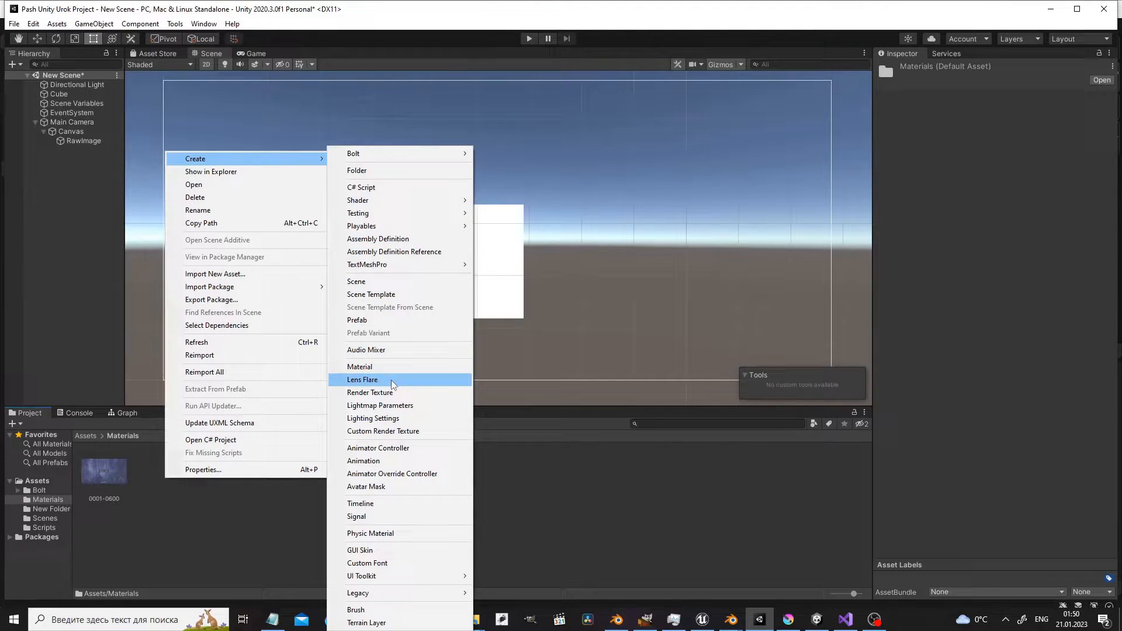
Create a New Render Texture in Materials and assign it as the RawImage's texture.
click(370, 393)
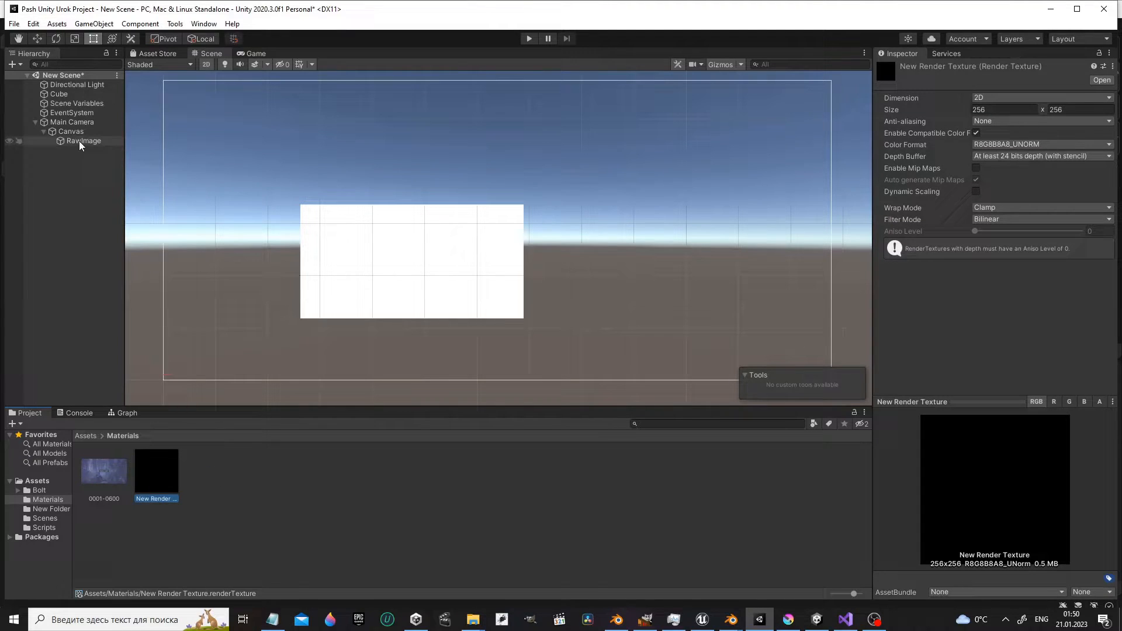
click(83, 141)
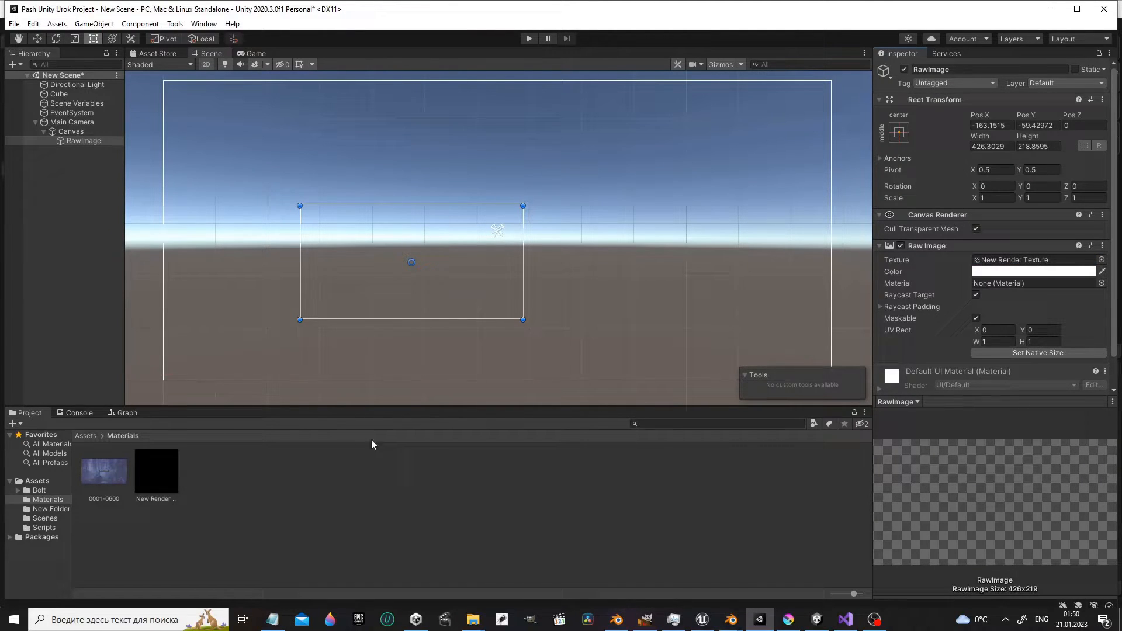
mouse_move(258, 467)
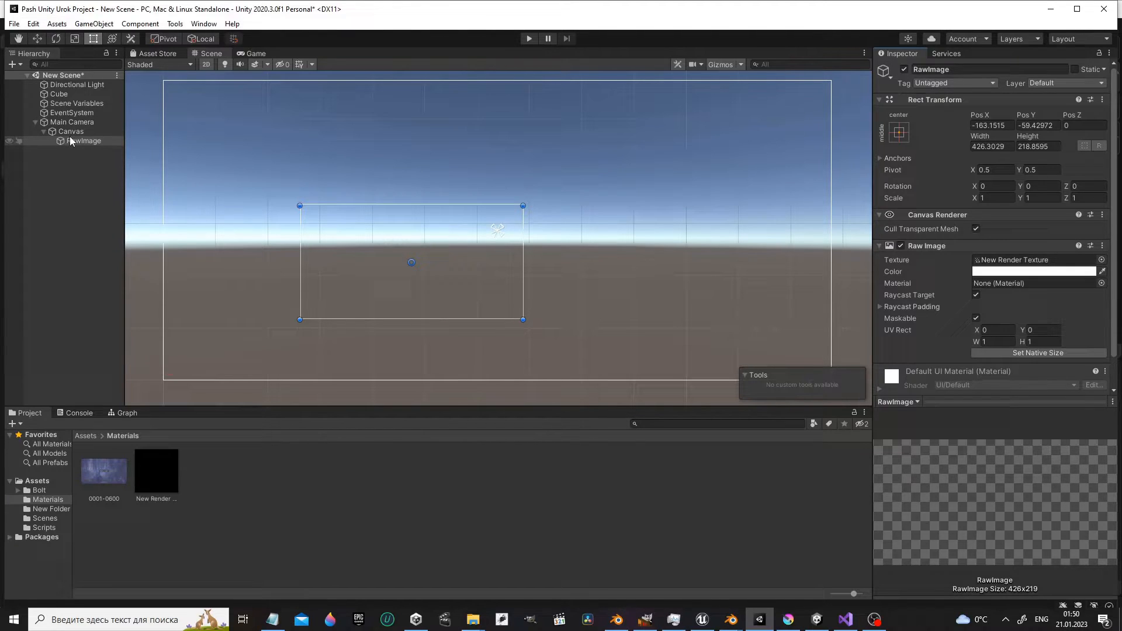
Add a Video Player under RawImage with clip 0001-0600 targeting New Render Texture.
right_click(82, 141)
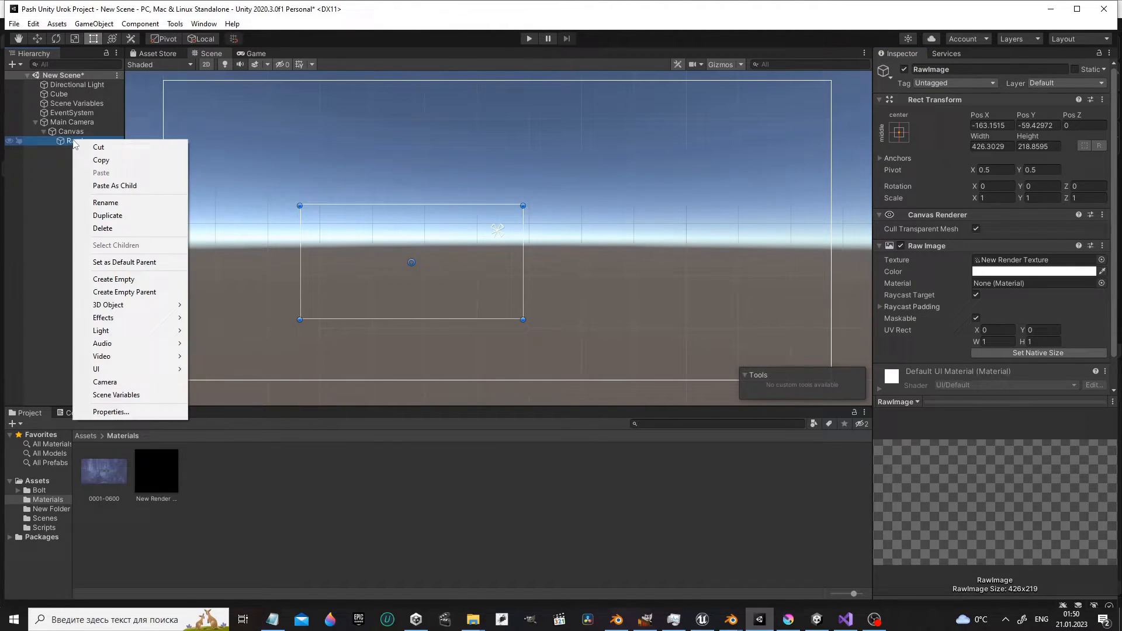
mouse_move(102, 356)
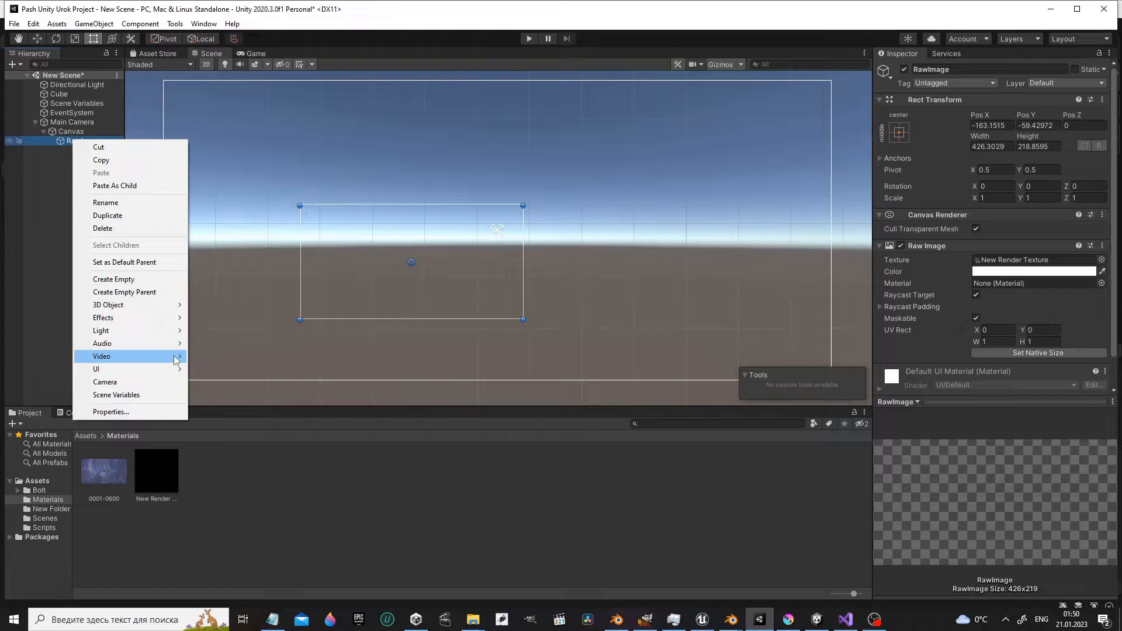
click(96, 369)
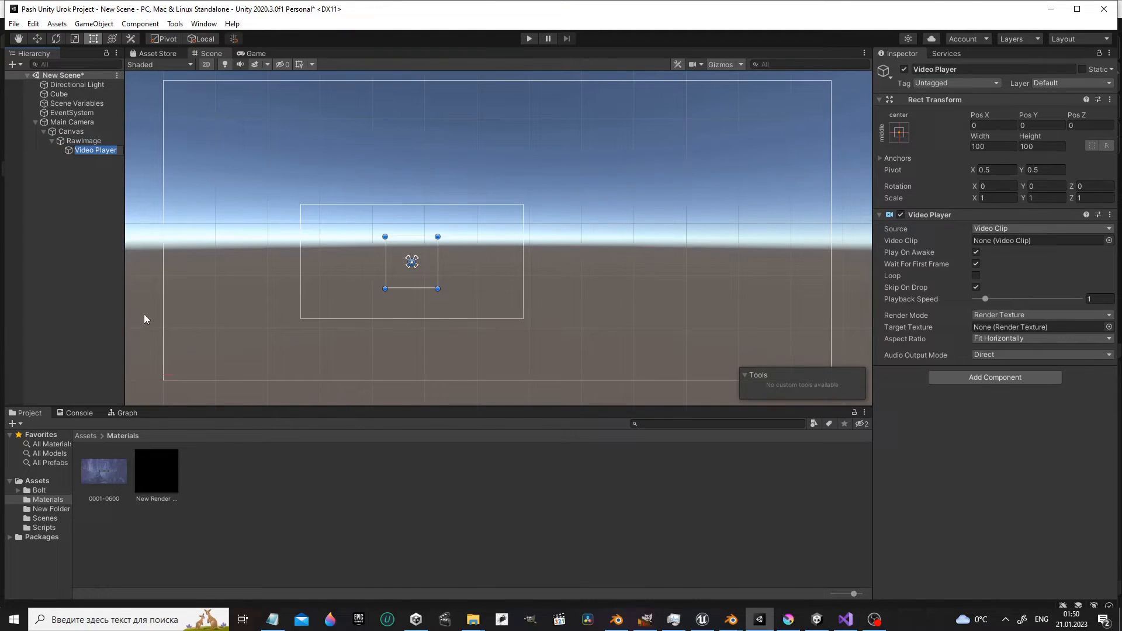
click(95, 149)
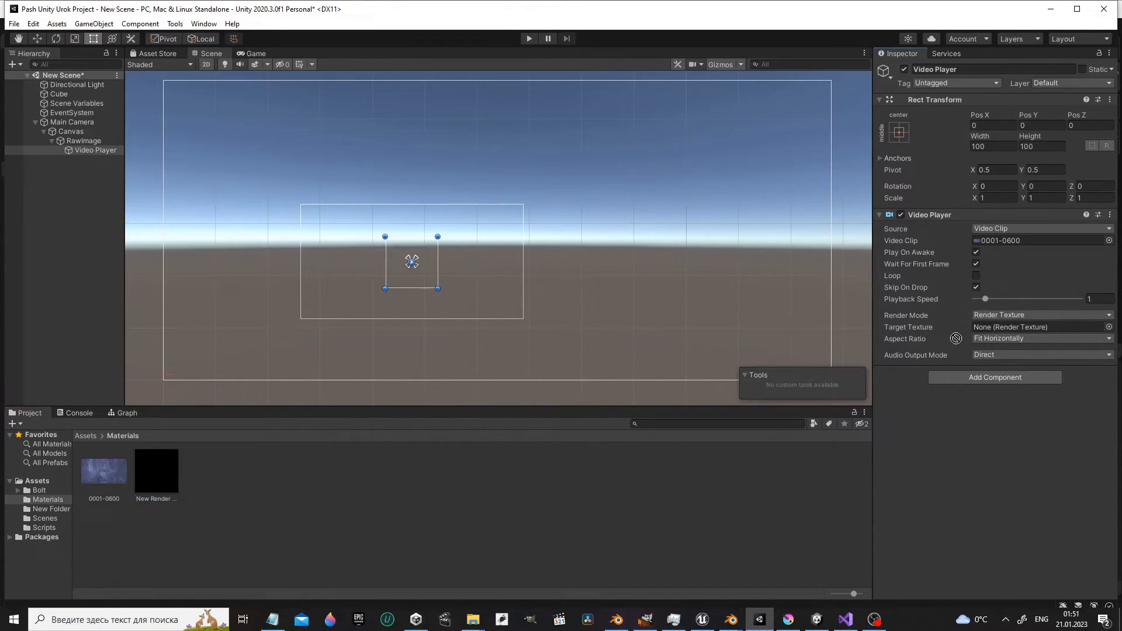
click(1038, 328)
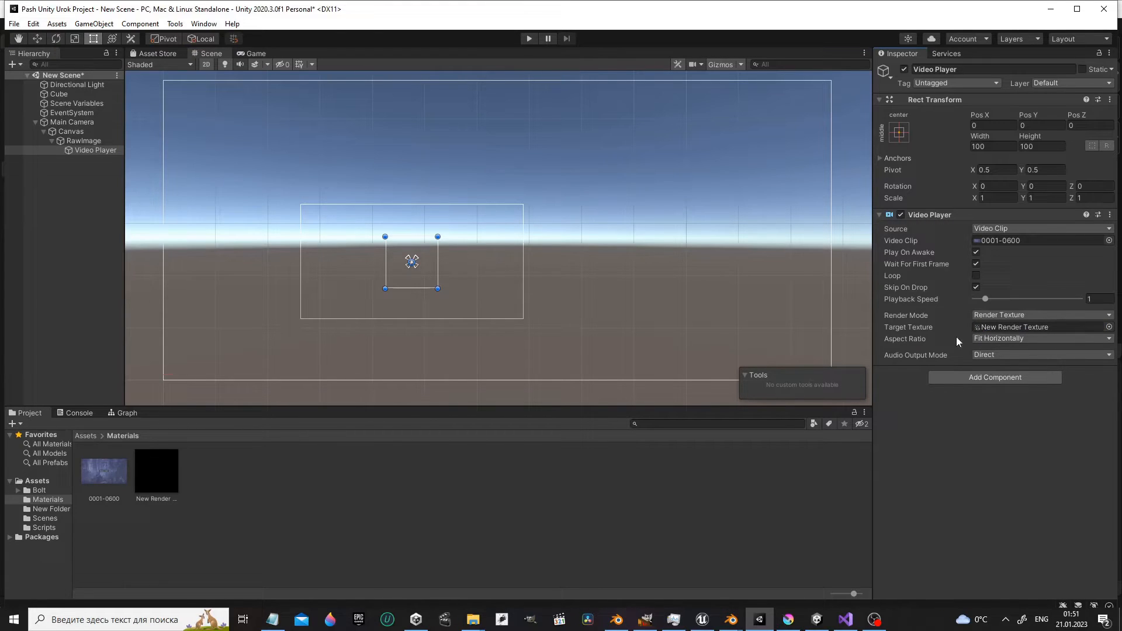
mouse_move(530, 440)
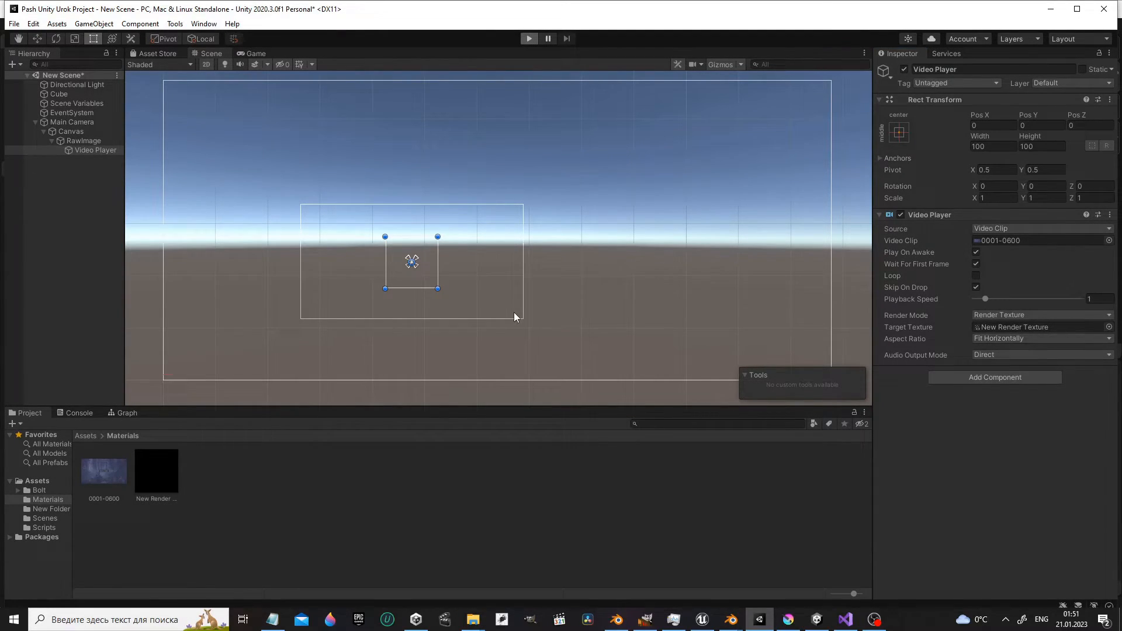
Run the scene to watch the clip on the RawImage, stop, and reselect RawImage.
click(528, 39)
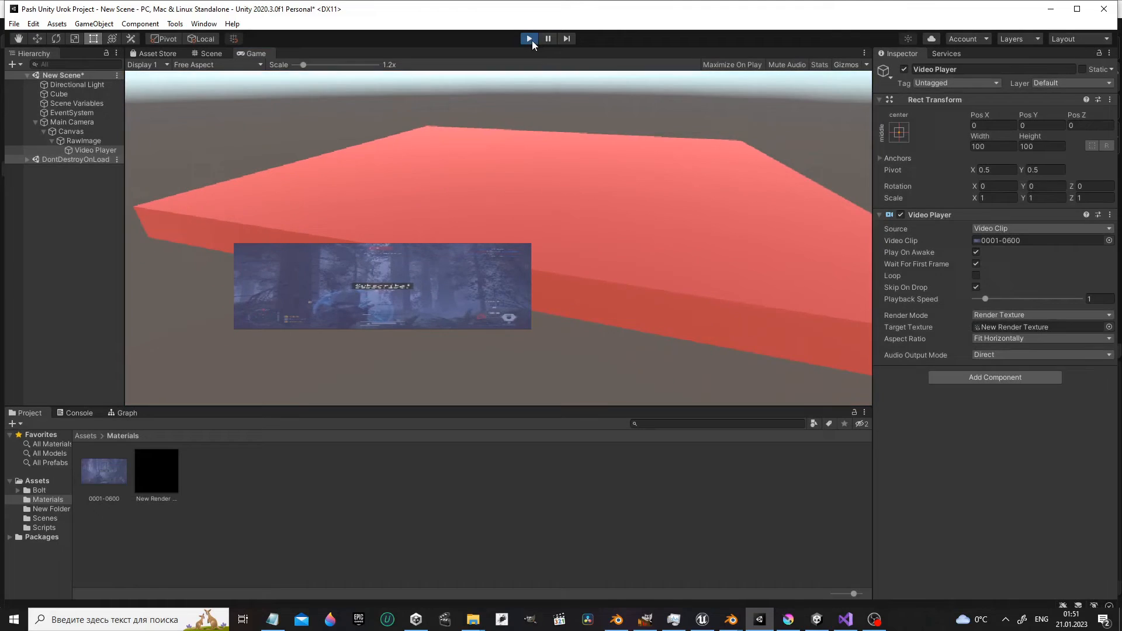
click(529, 38)
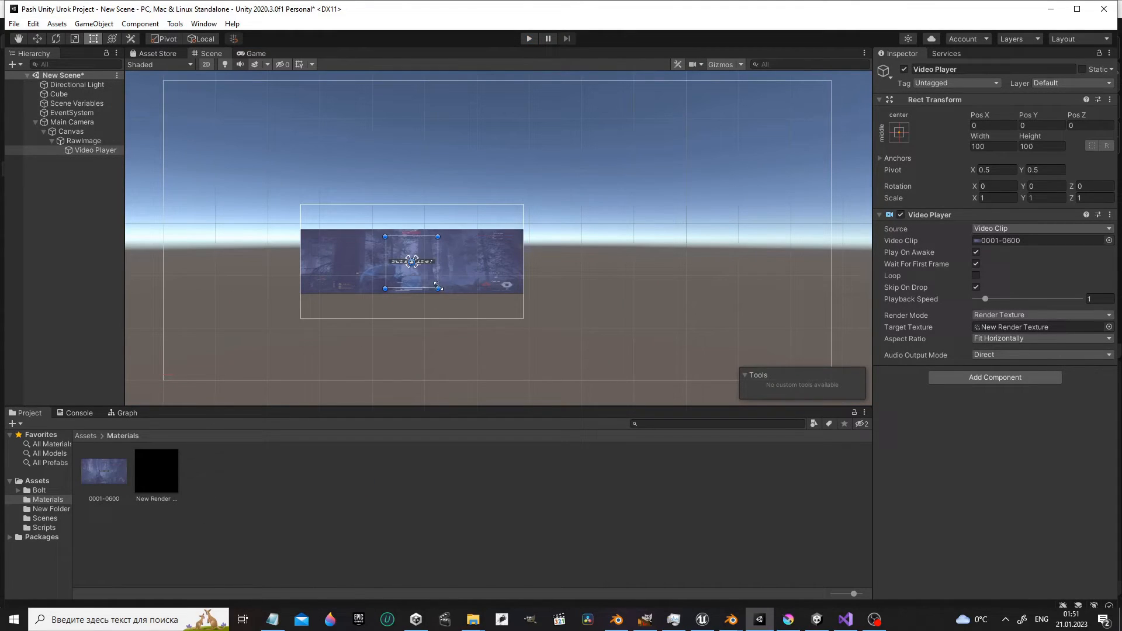
click(84, 140)
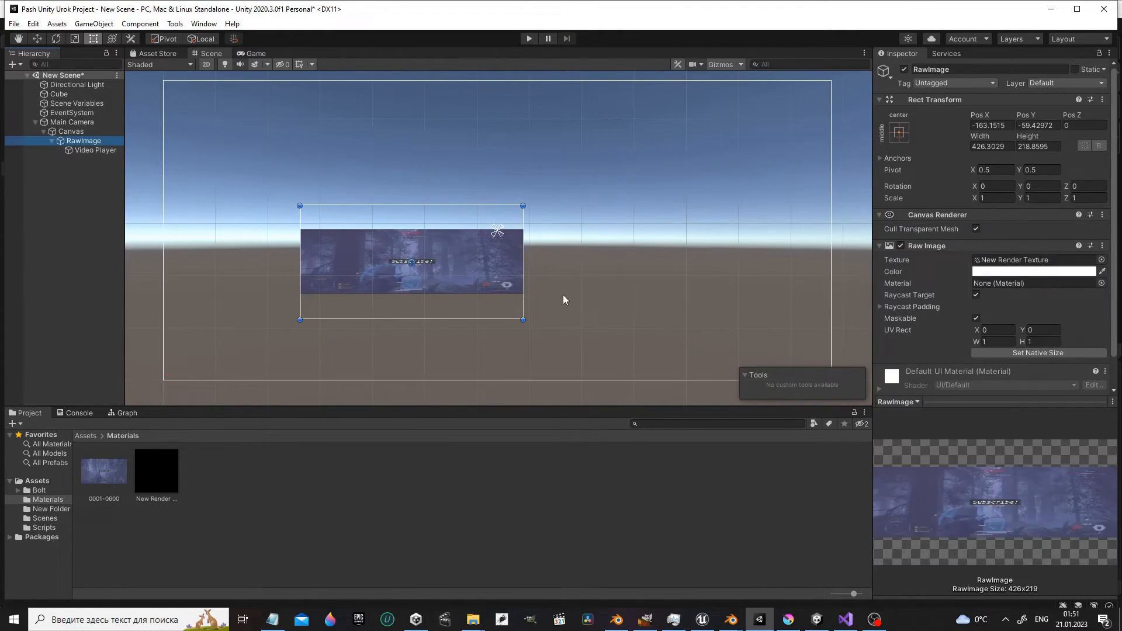
Enlarge the RawImage, set its anchor preset, and confirm playback at the bigger size.
drag(522, 319, 503, 396)
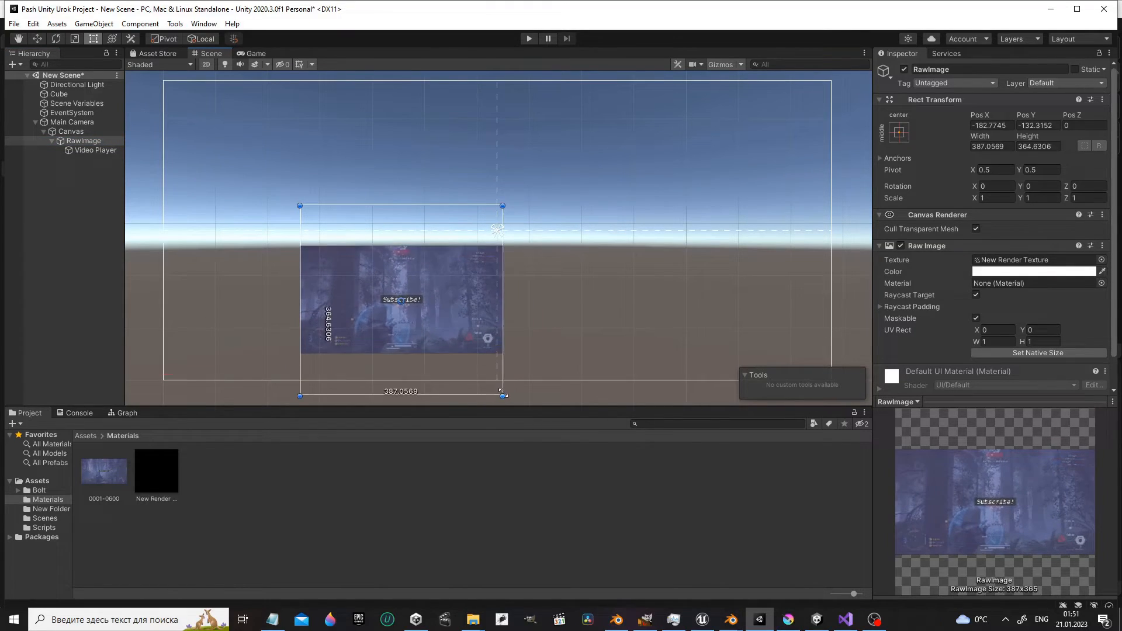
drag(503, 394, 497, 380)
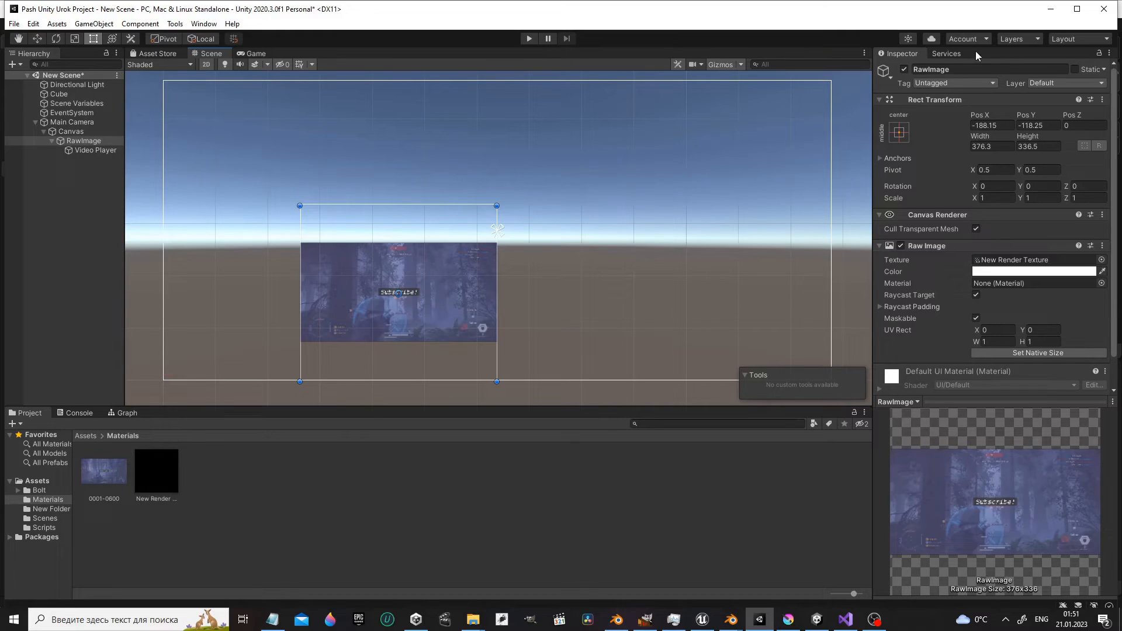
click(899, 133)
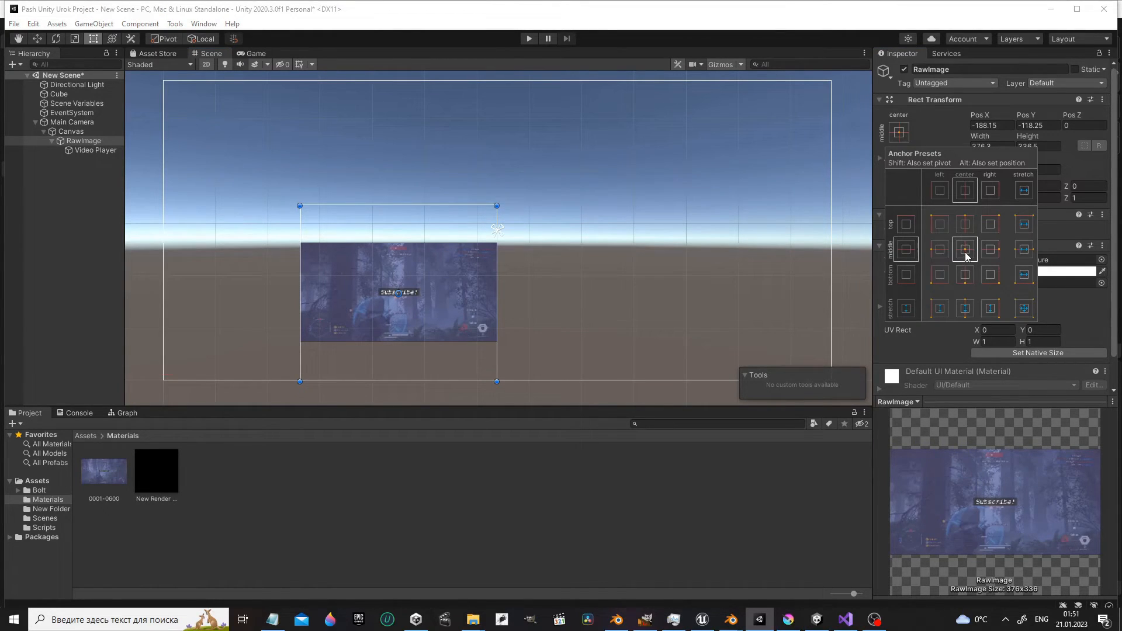
drag(496, 207, 578, 175)
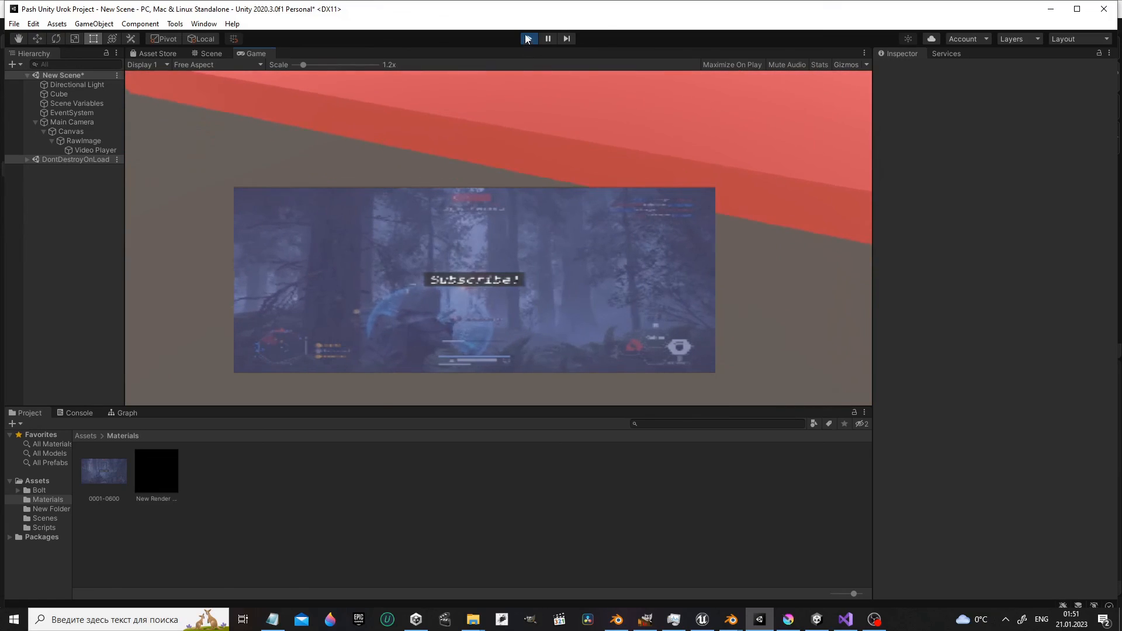
click(528, 38)
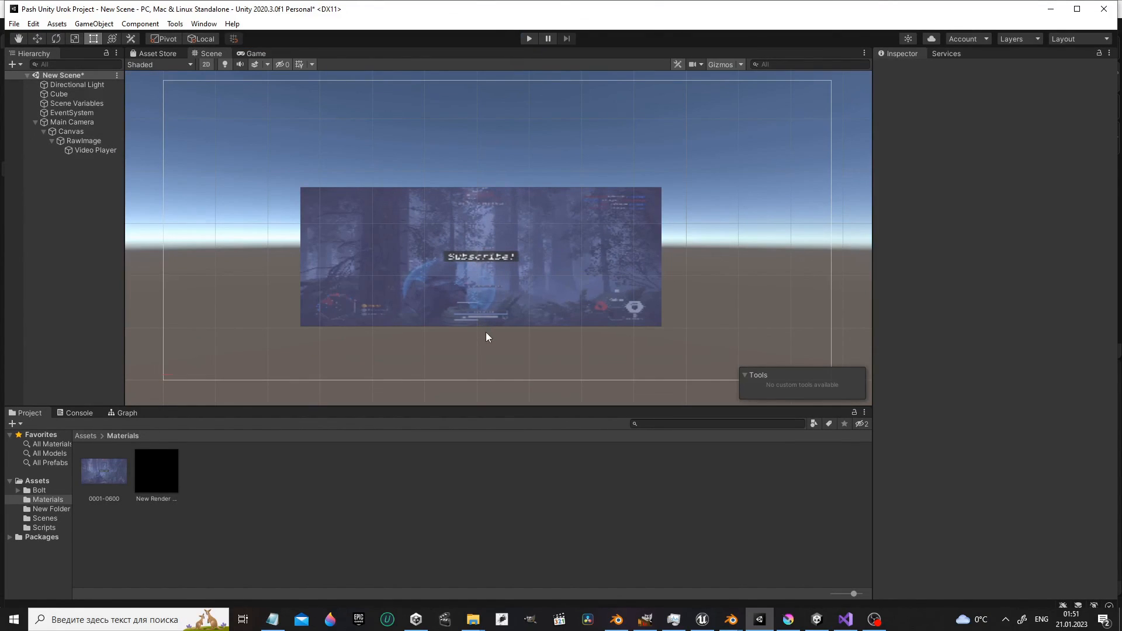